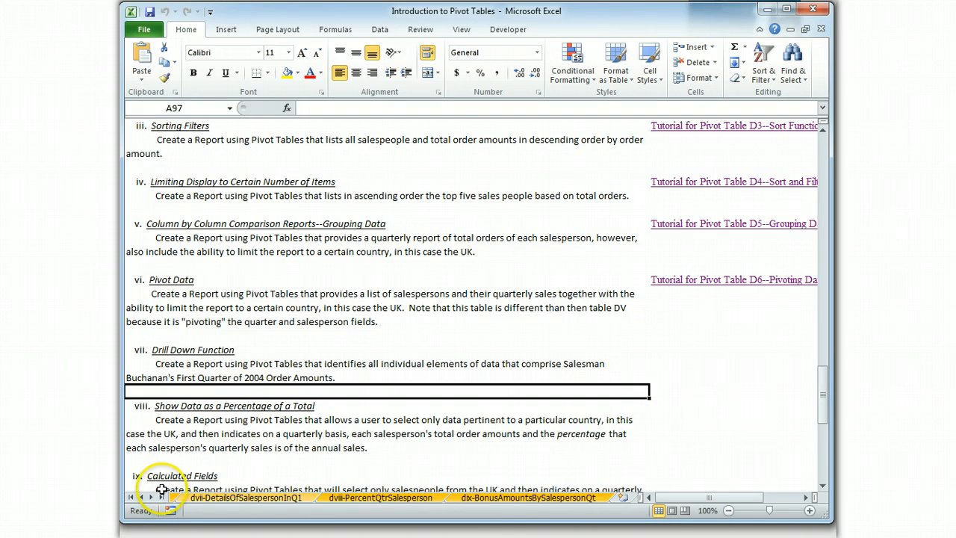
Create a PivotTable on a new worksheet from the d-SalesPersonReports-Data sheet.
left_click(142, 498)
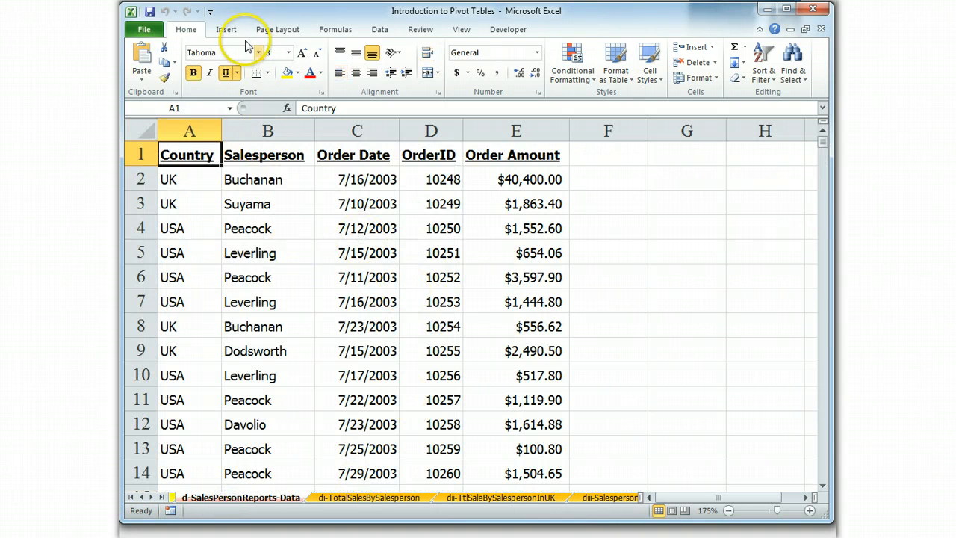
left_click(225, 29)
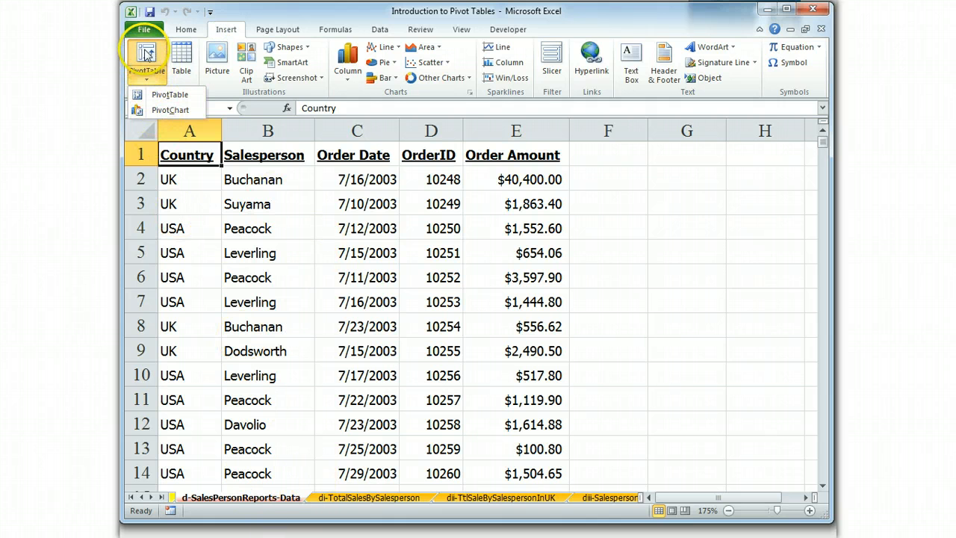
left_click(169, 94)
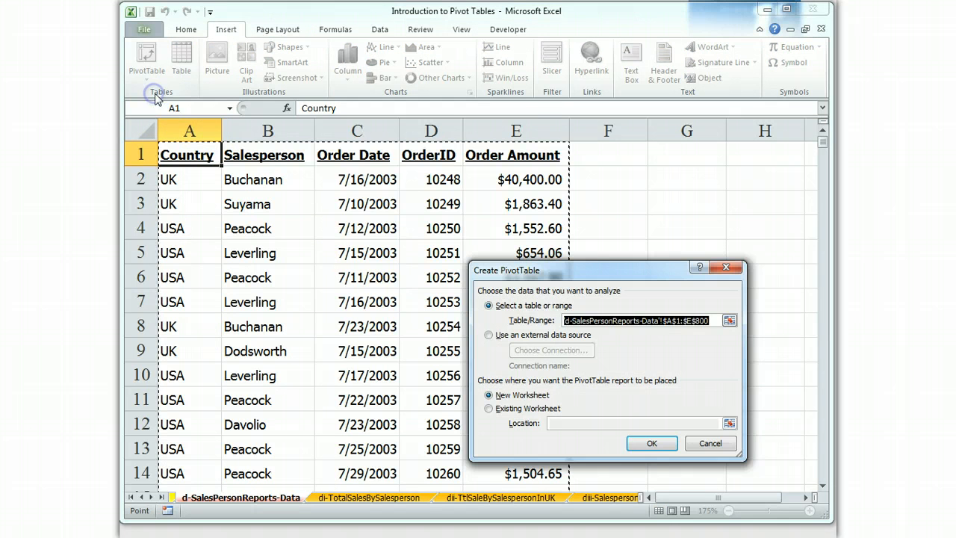
left_click(651, 444)
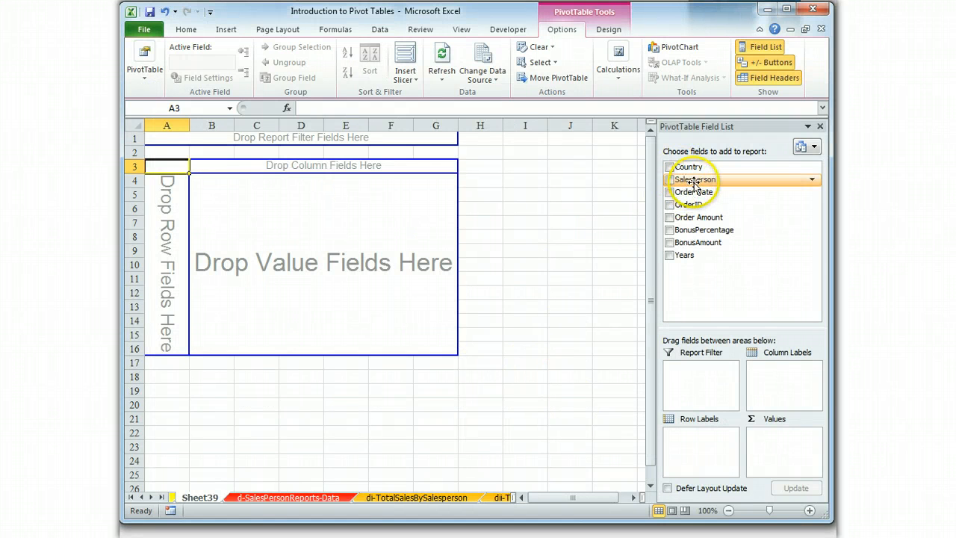
Filter the pivot table to salesperson Buchanan and add Order Date as rows.
left_click(669, 180)
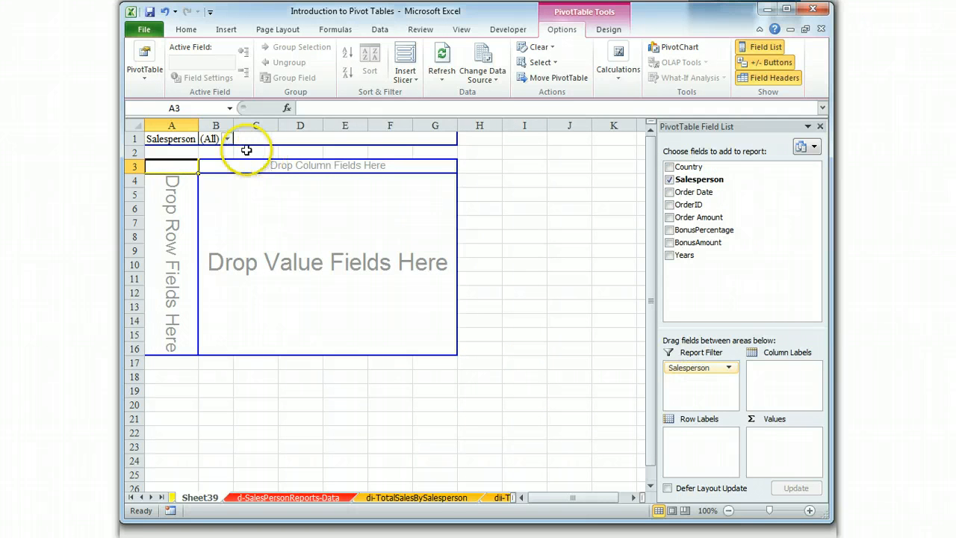
left_click(226, 139)
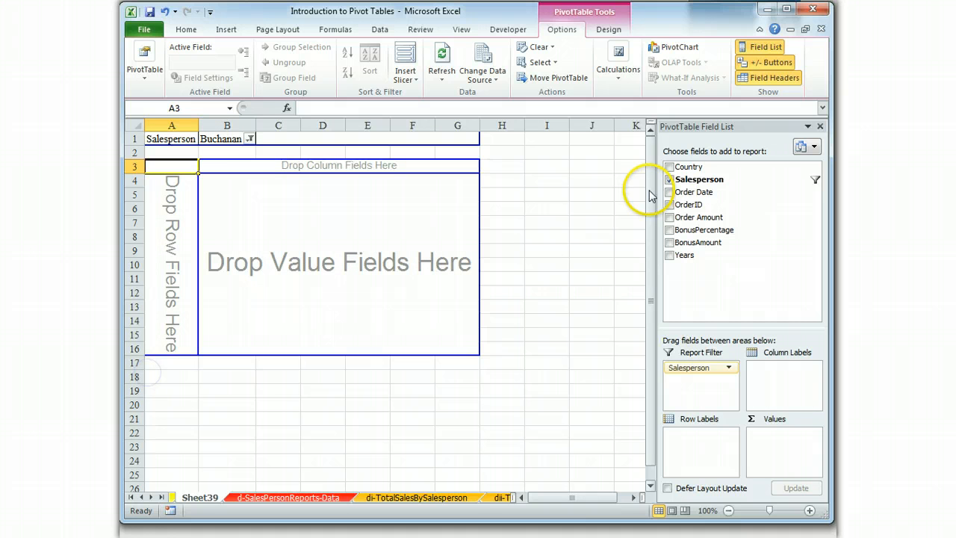
left_click(669, 192)
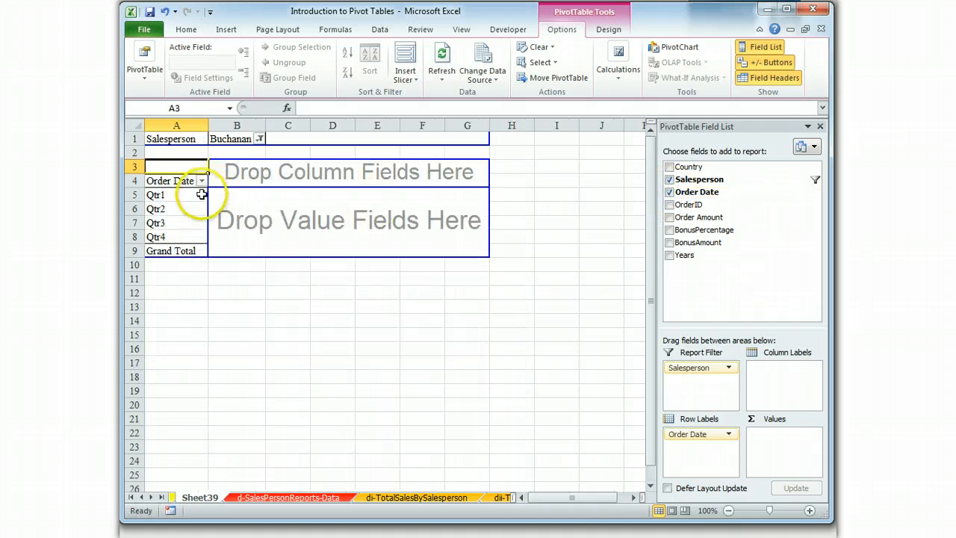
Group the Order Date rows by Years and Quarters, showing 2003–2005.
right_click(156, 222)
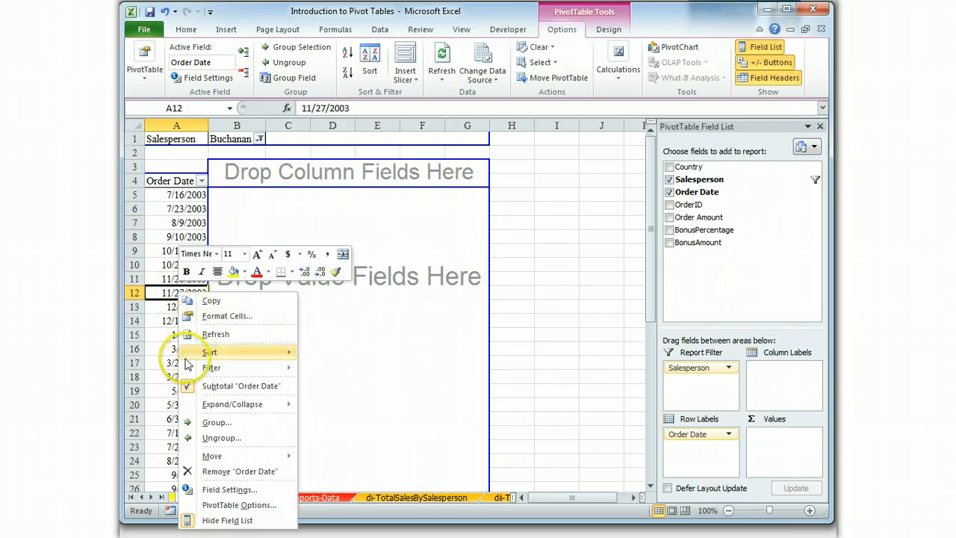
left_click(217, 422)
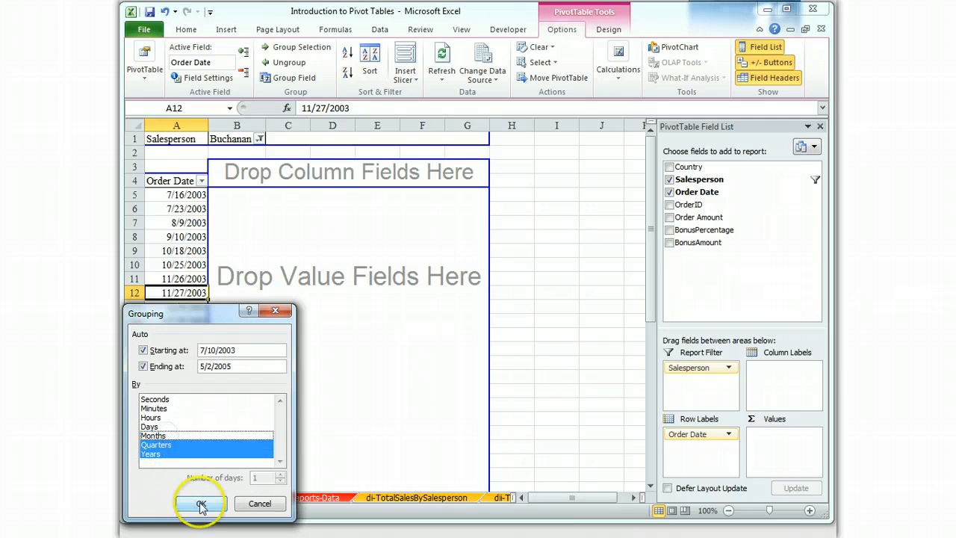
left_click(200, 504)
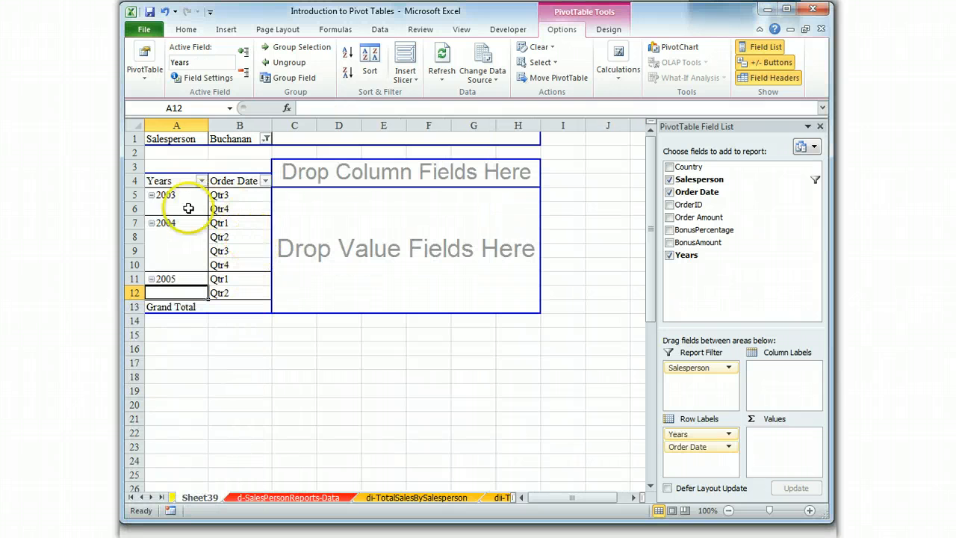
mouse_move(706, 216)
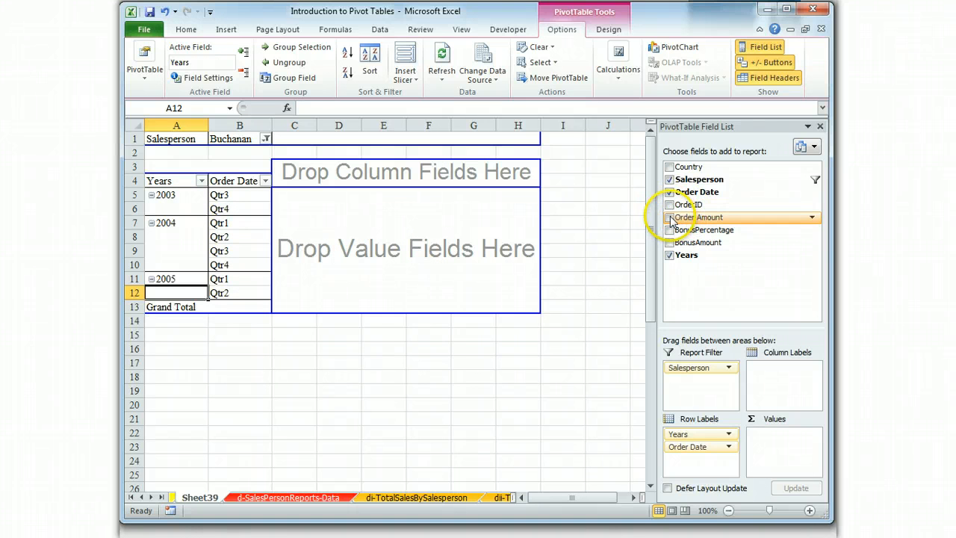
Sum Order Amount as values, formatted as Number with separator and 2 decimals.
left_click(669, 217)
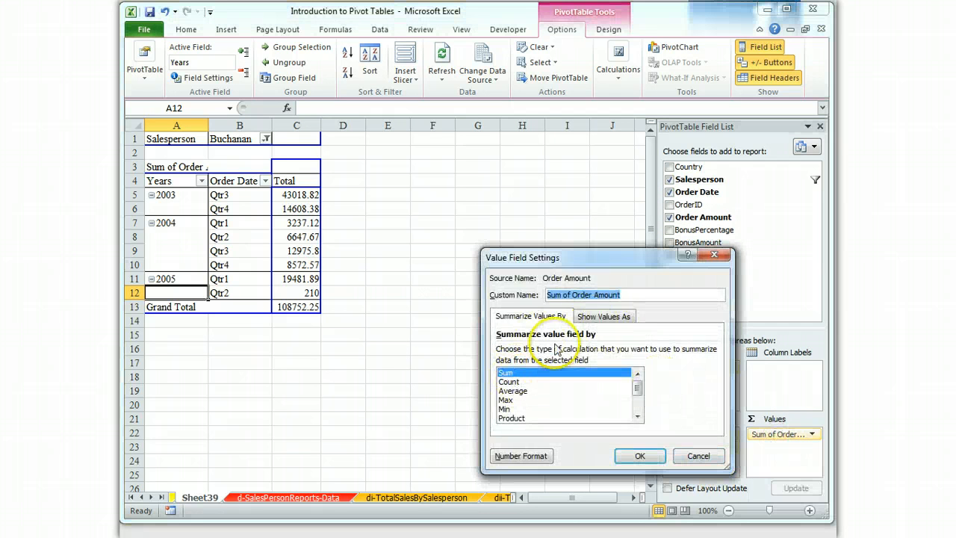
left_click(521, 456)
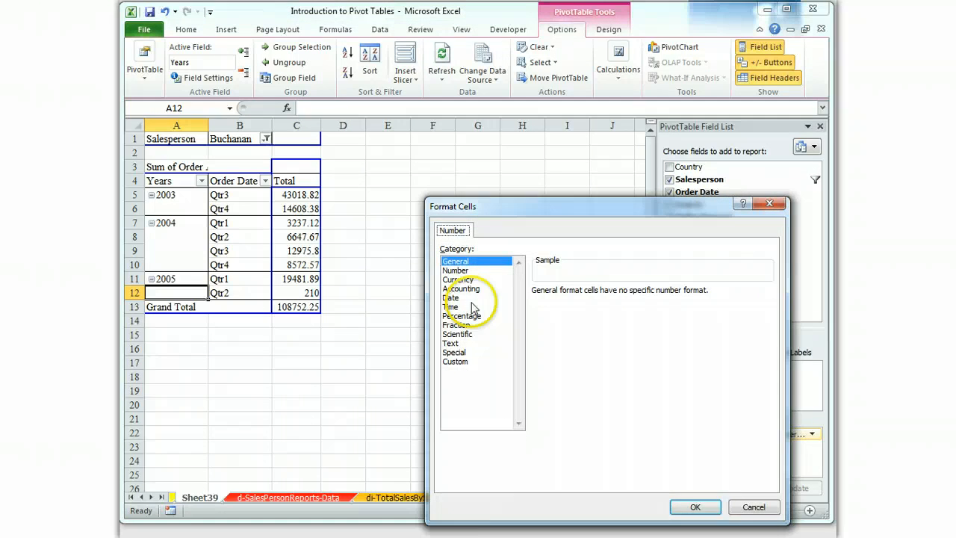
left_click(456, 270)
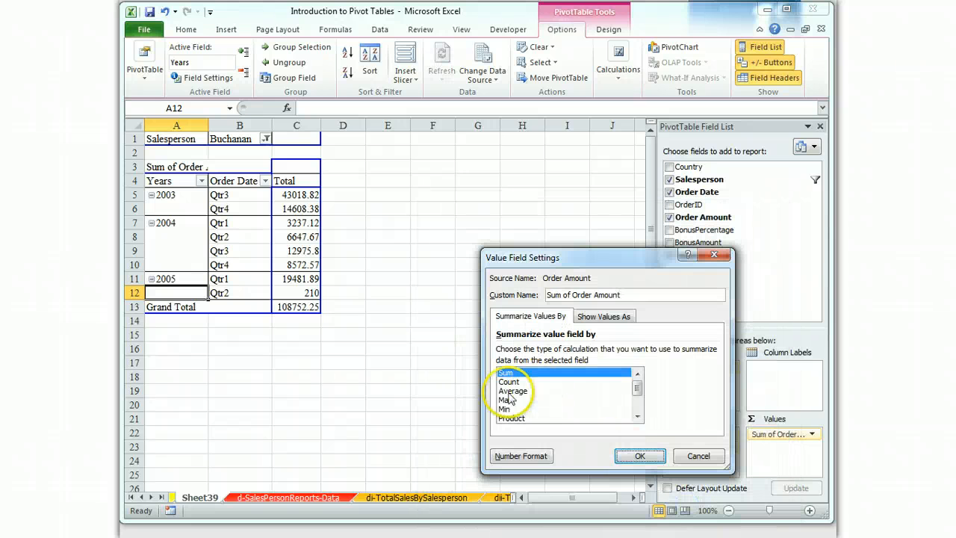
left_click(638, 455)
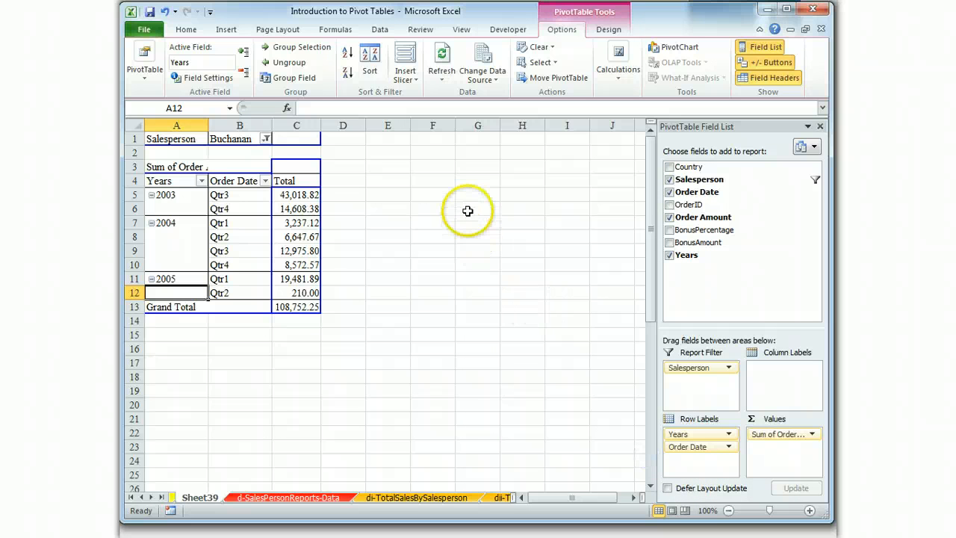
mouse_move(323, 231)
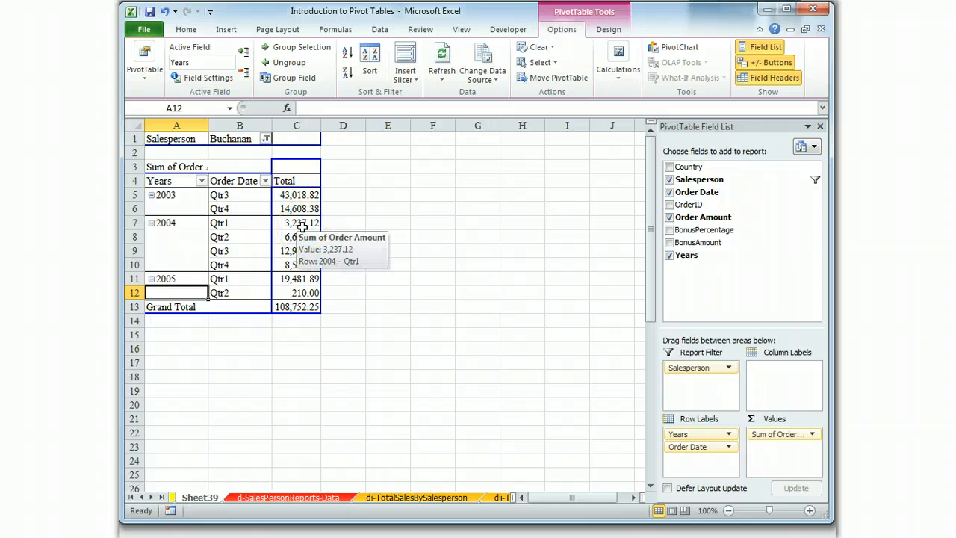
mouse_move(303, 226)
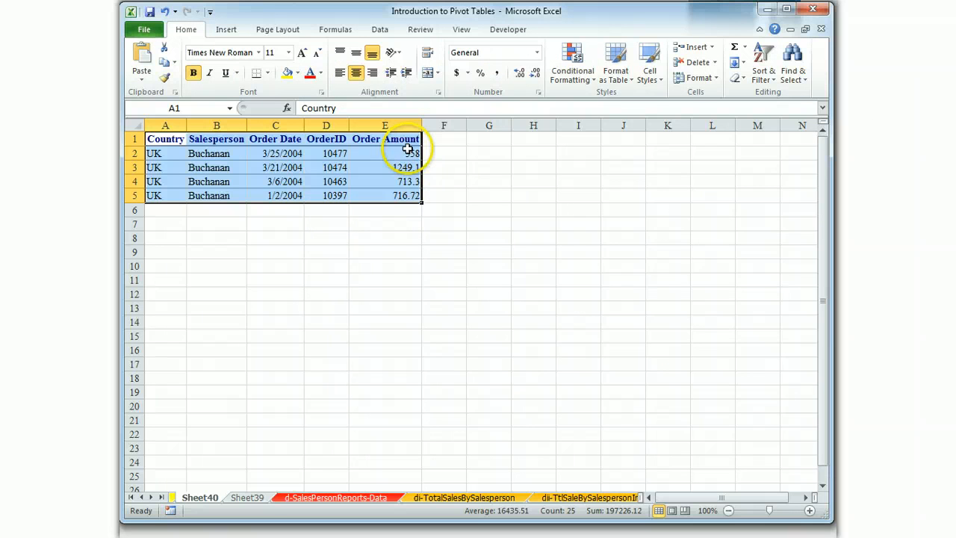
Format Sheet40's order amounts with two decimals, then view the source data sheet.
left_click(385, 224)
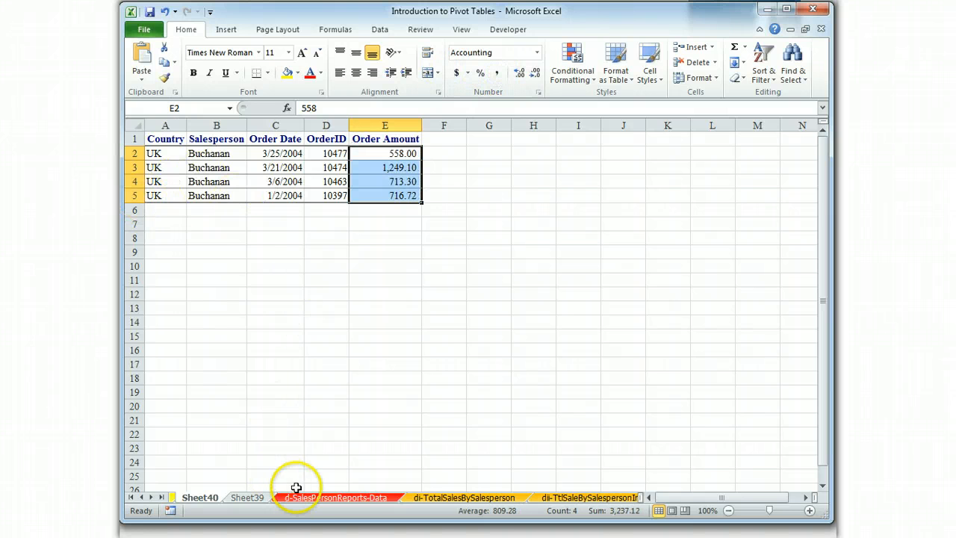
left_click(334, 496)
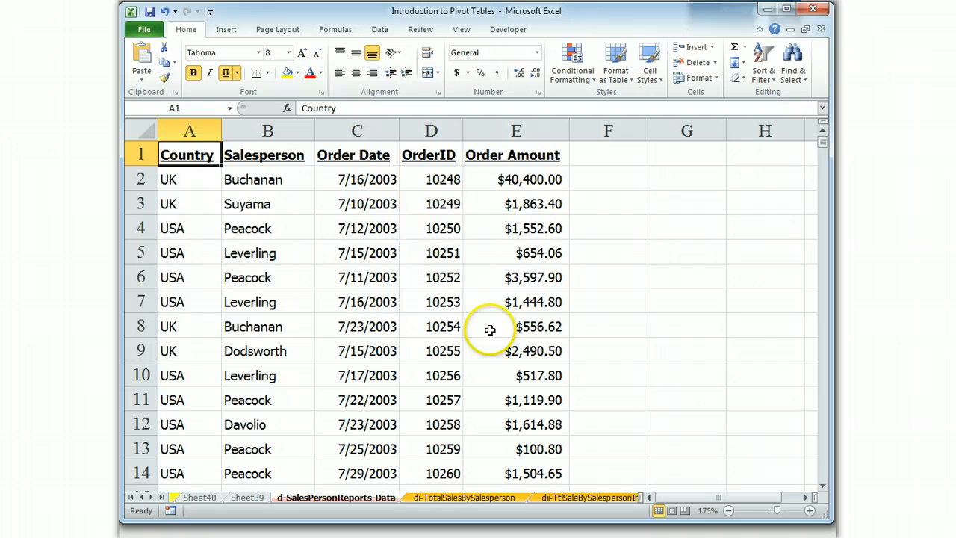
mouse_move(294, 502)
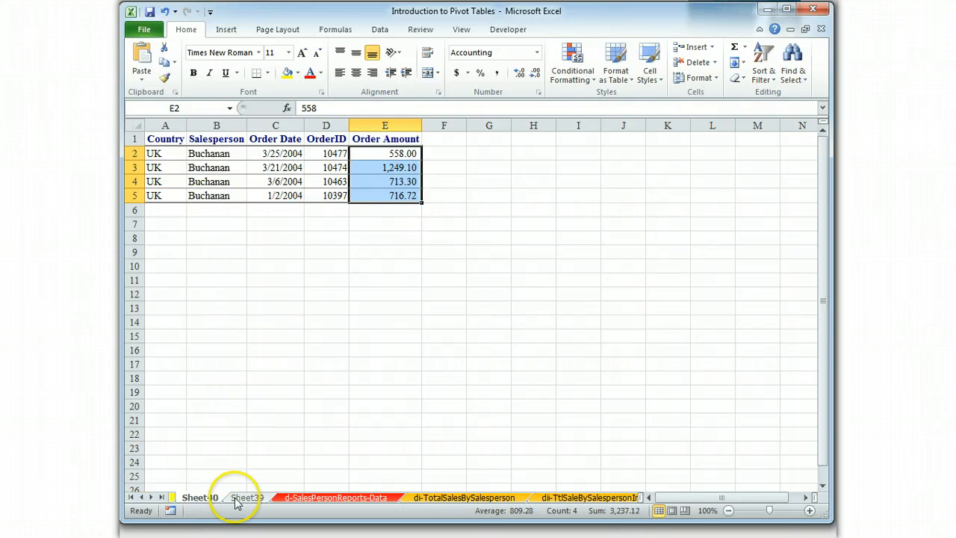
Drill into the 2005 Qtr2 total of 210 to list its order on Sheet41.
left_click(246, 498)
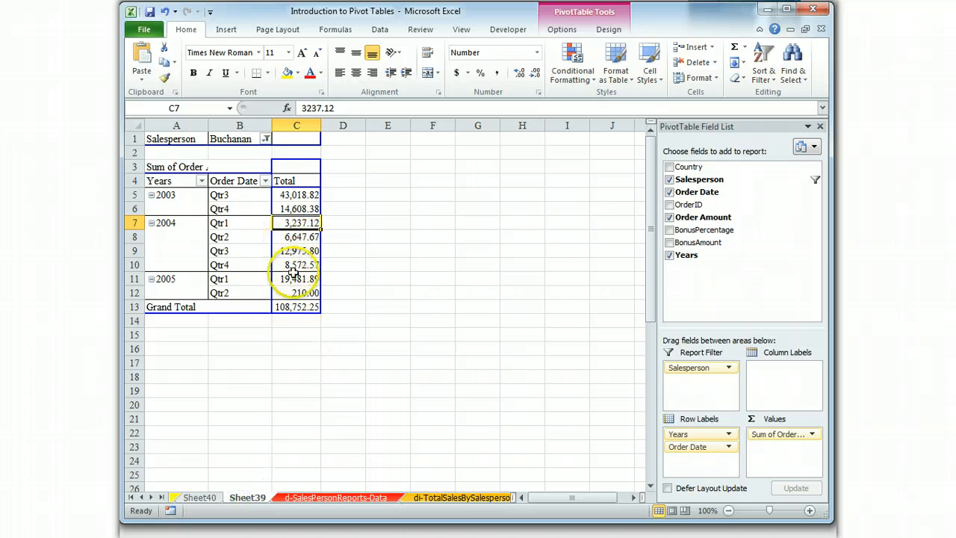
mouse_move(258, 299)
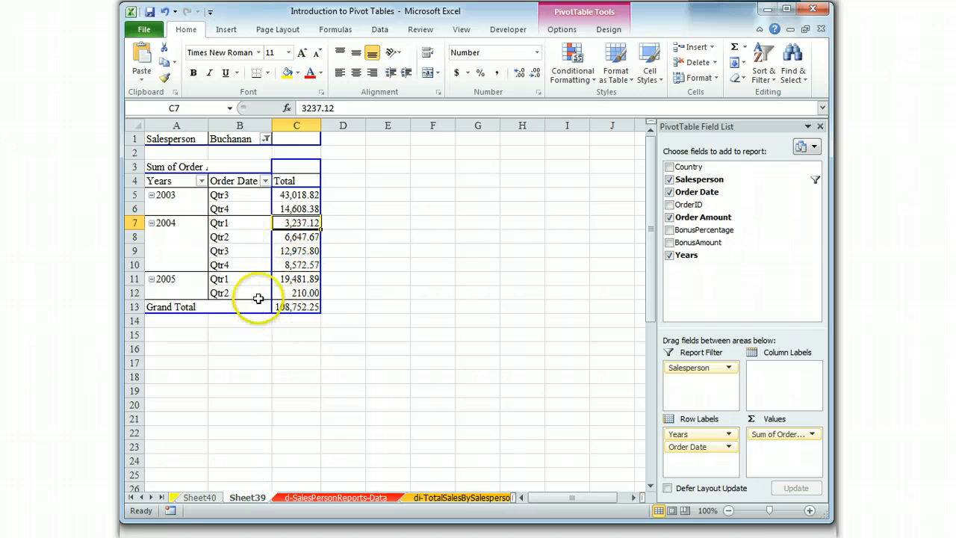
mouse_move(298, 292)
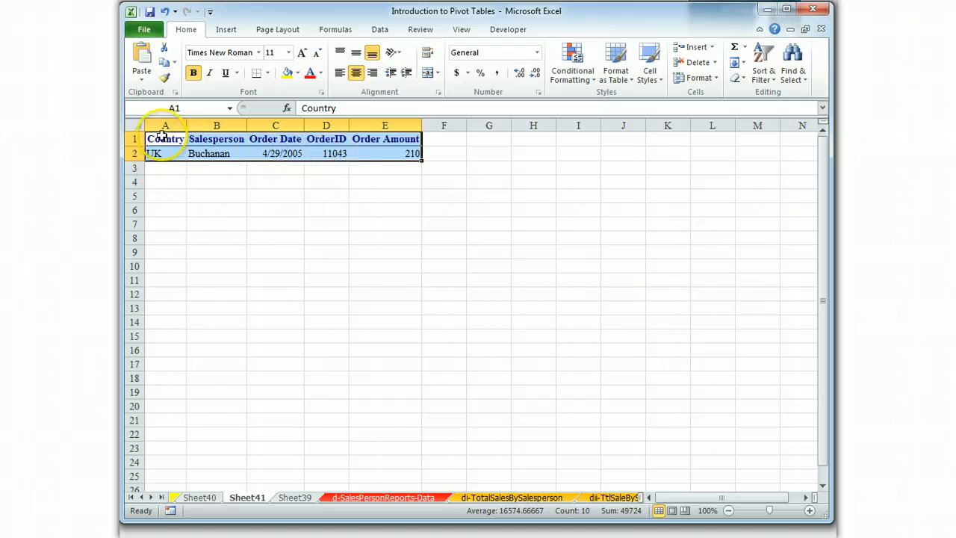
left_click(326, 182)
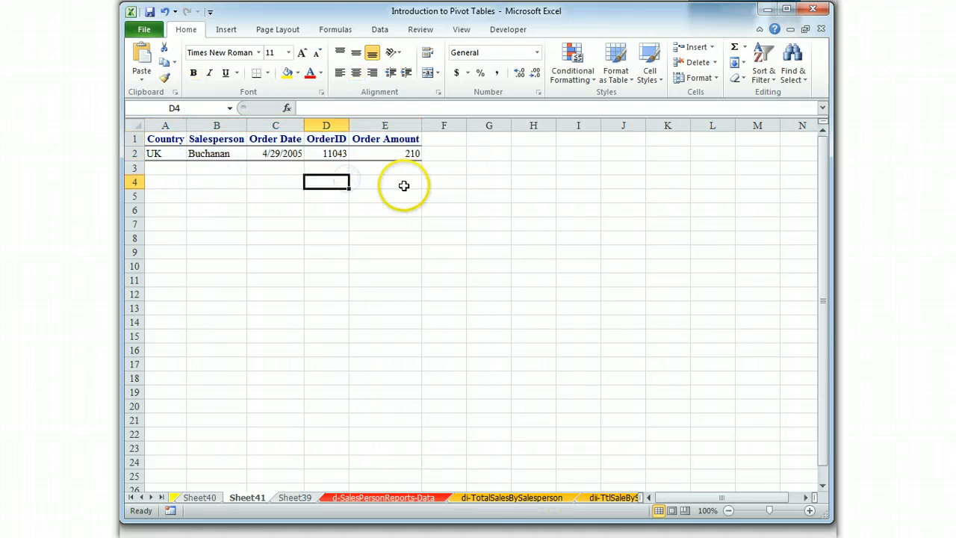